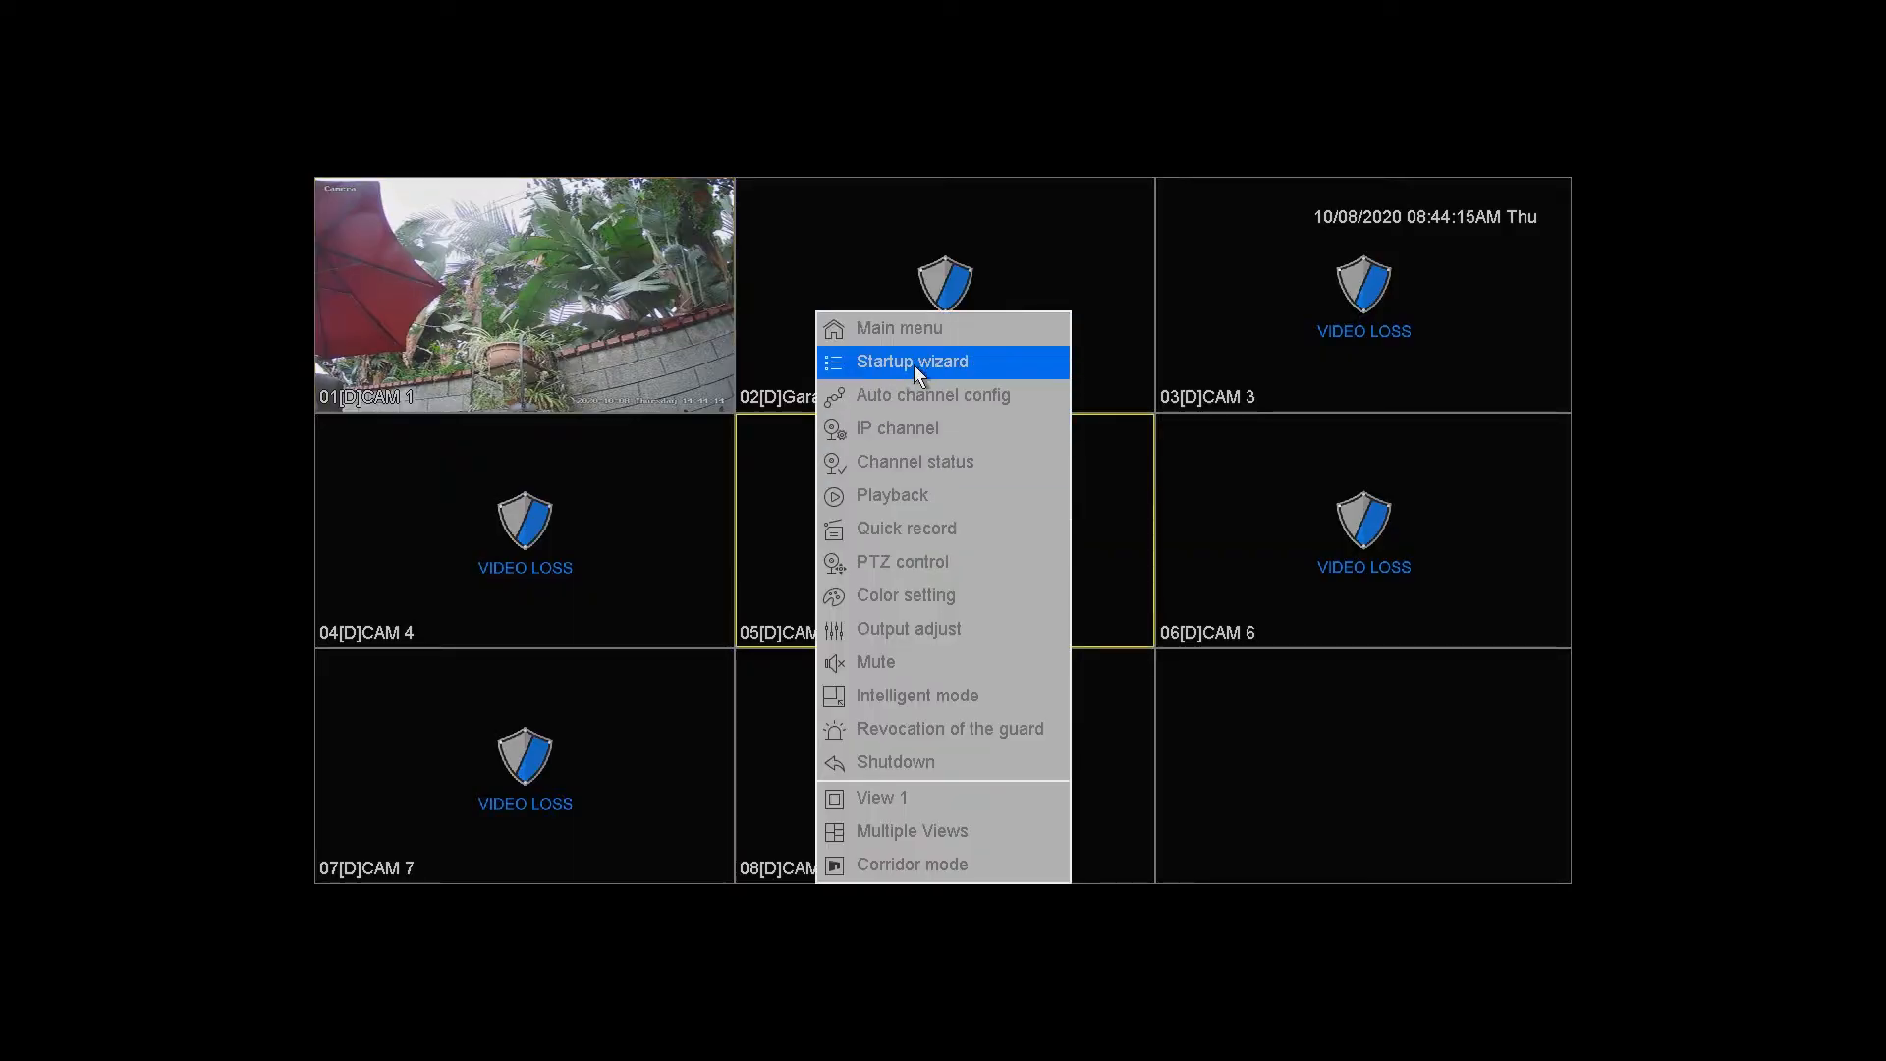
pyautogui.moveTo(897, 328)
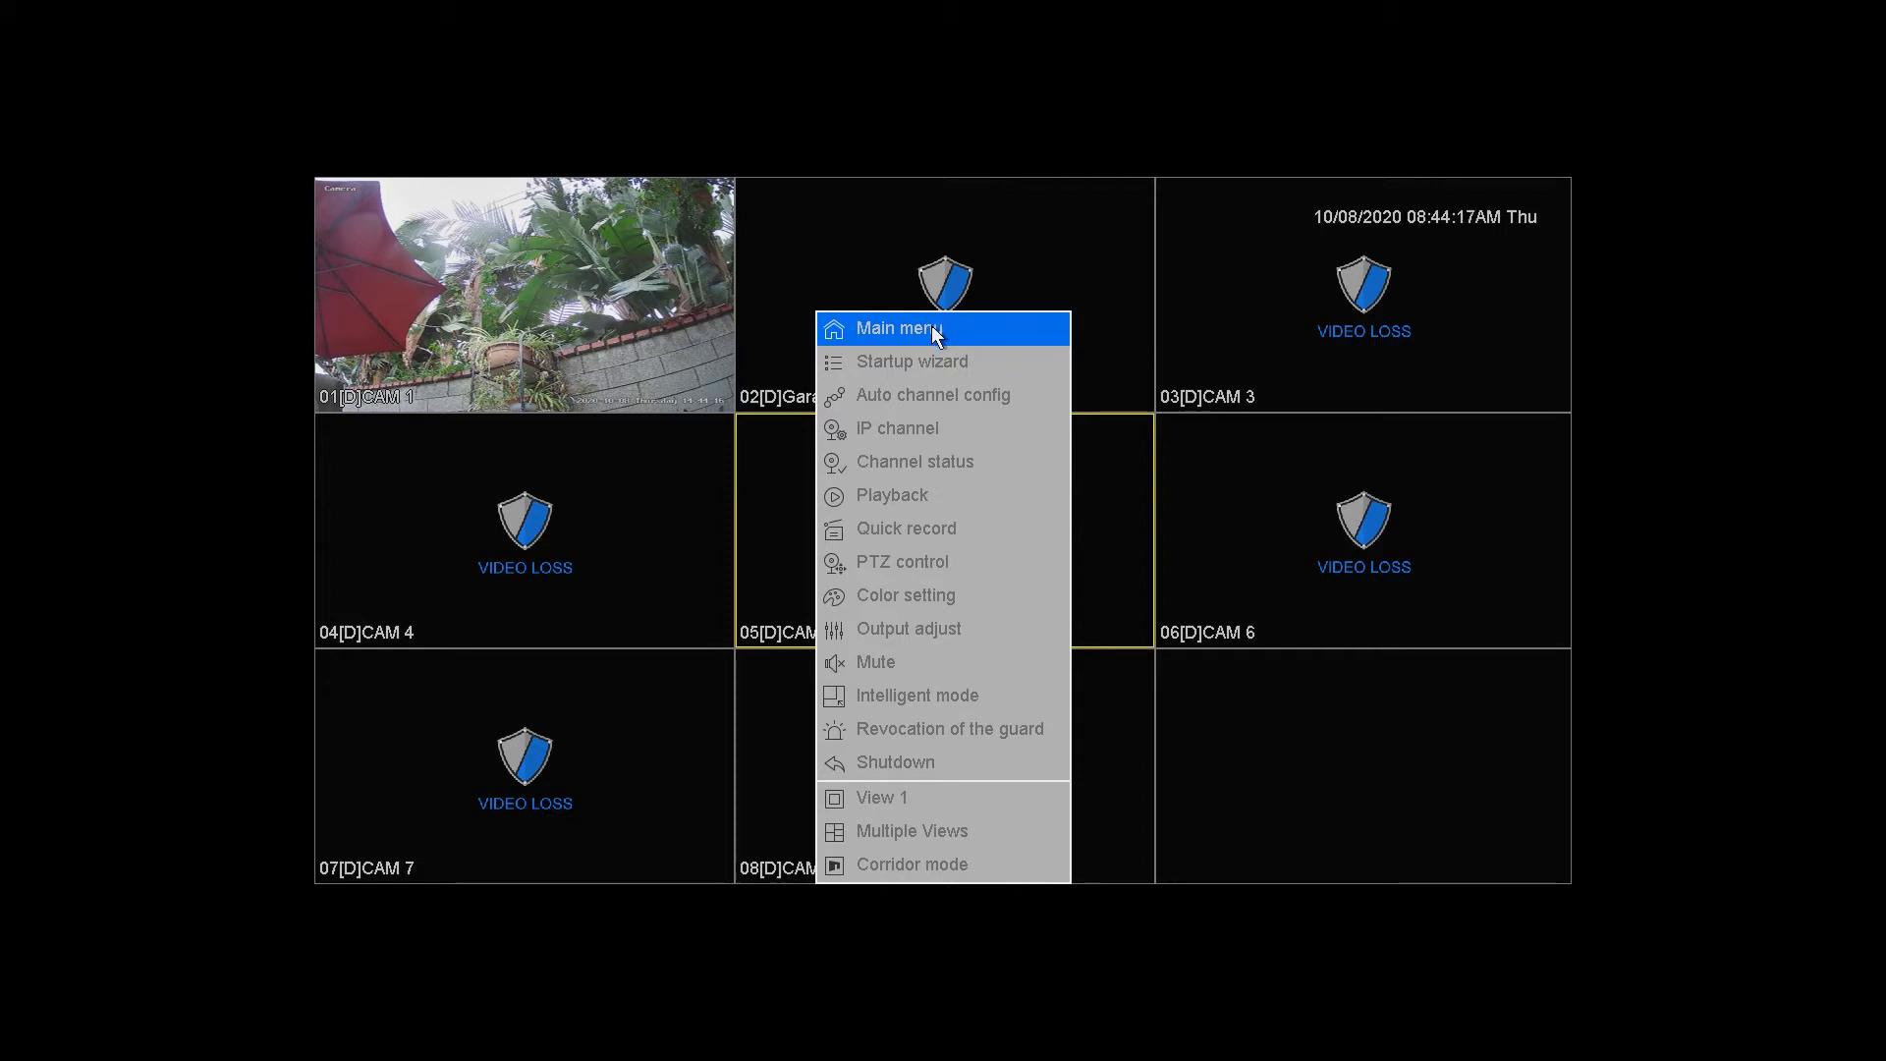
# Step: Show the Security Account list of users (admin, guest, default) from the main menu
pyautogui.click(895, 426)
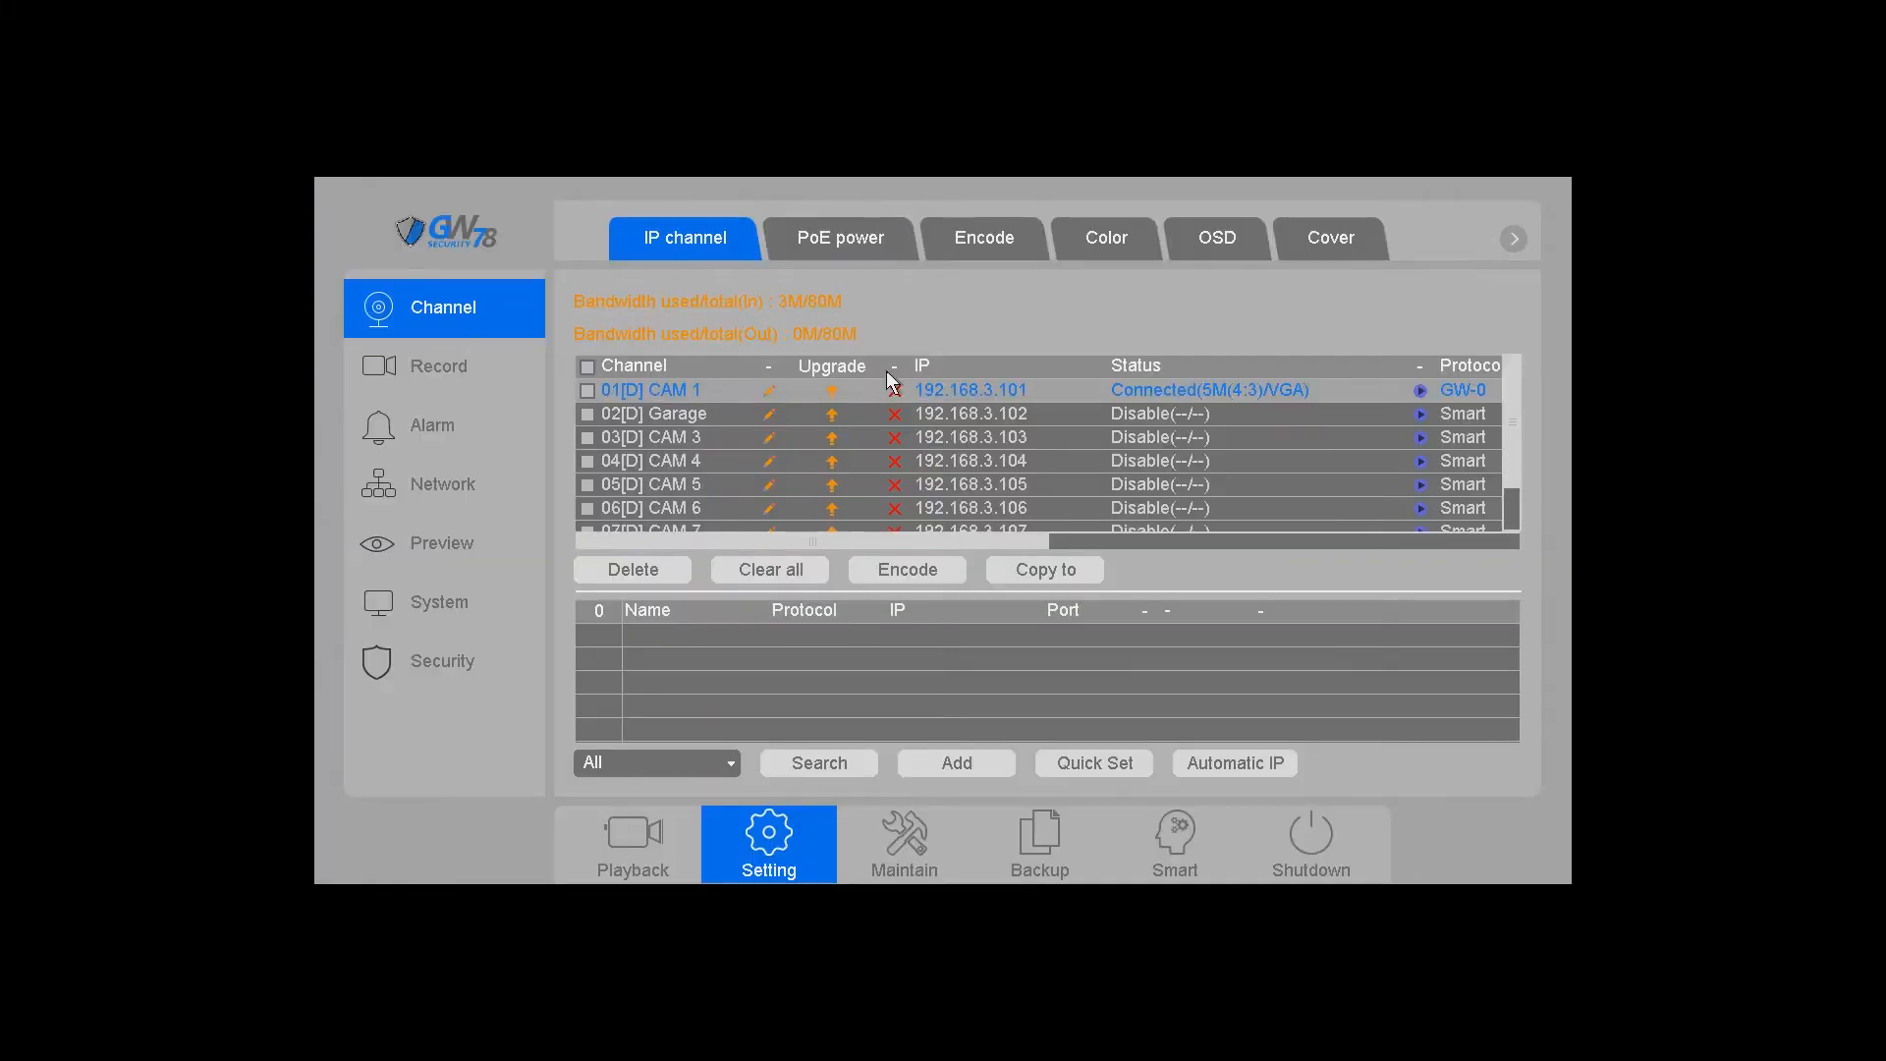
pyautogui.click(442, 660)
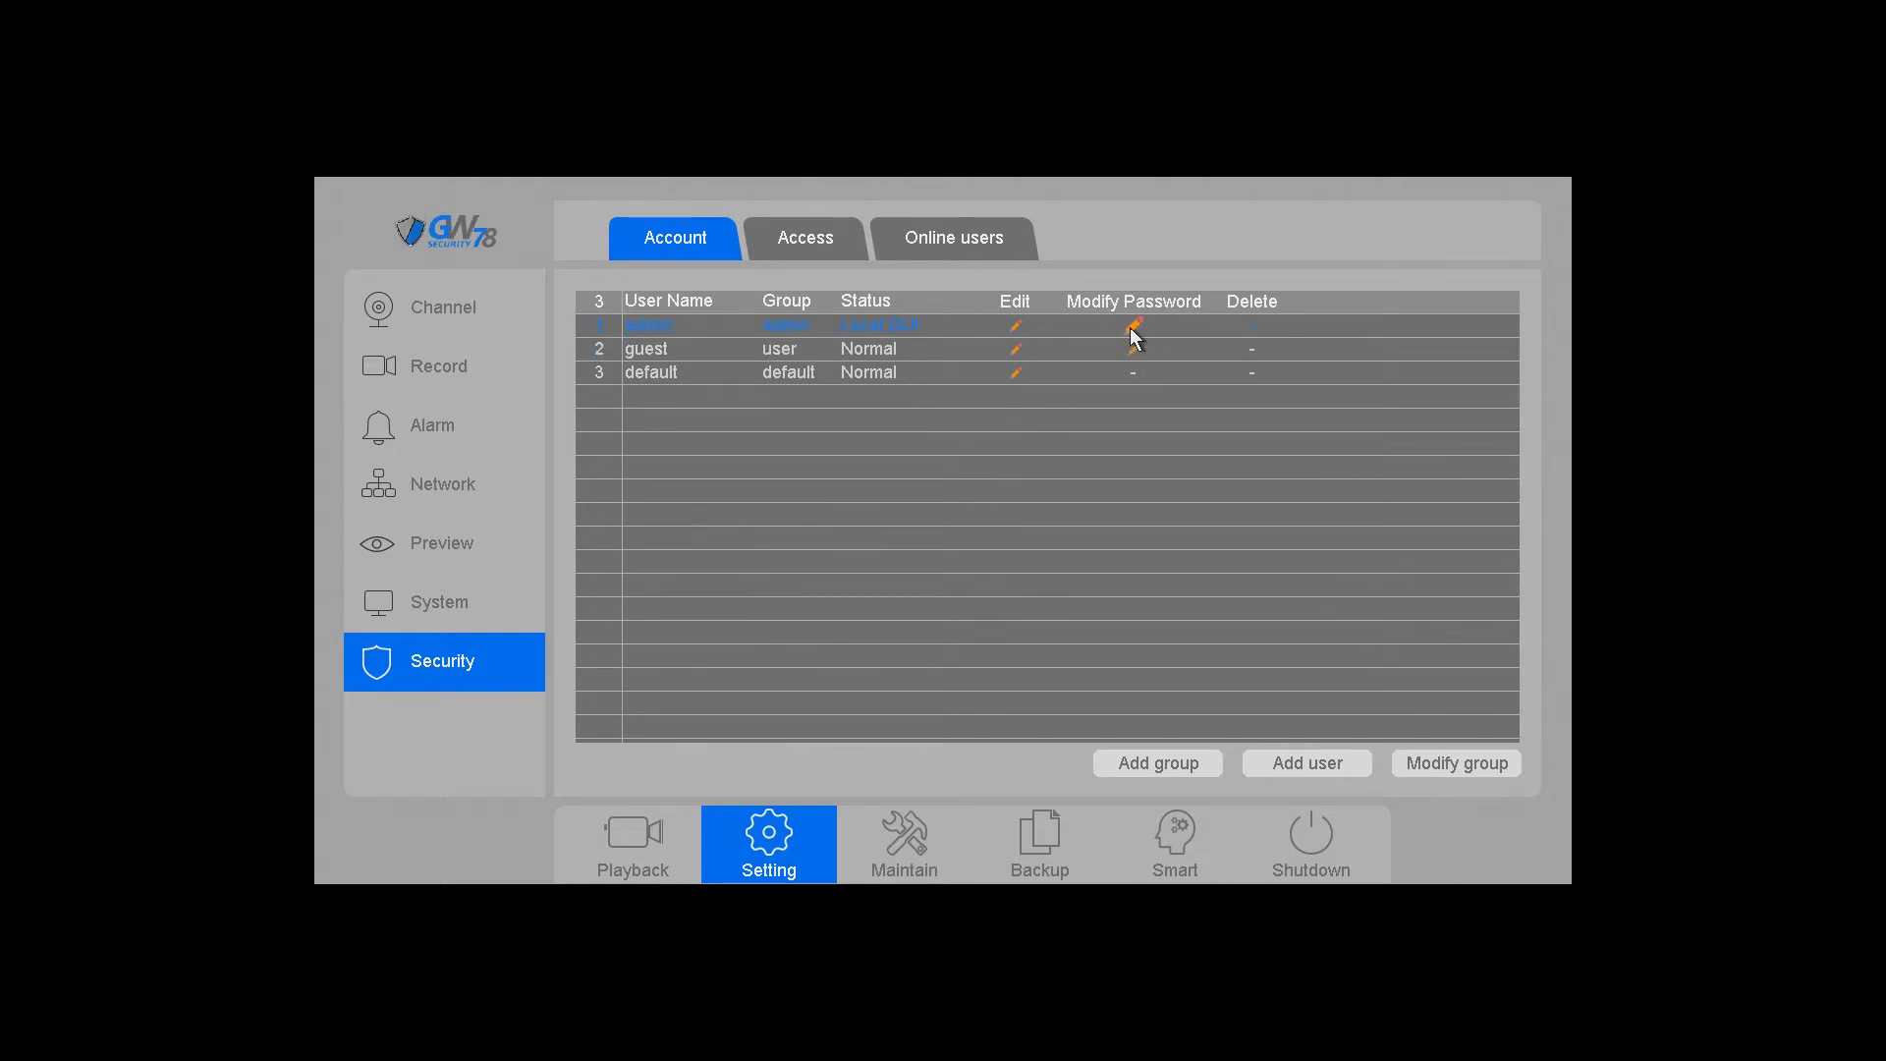
# Step: Start Modify Password for admin, with old password entered and the new password begun
pyautogui.click(1132, 326)
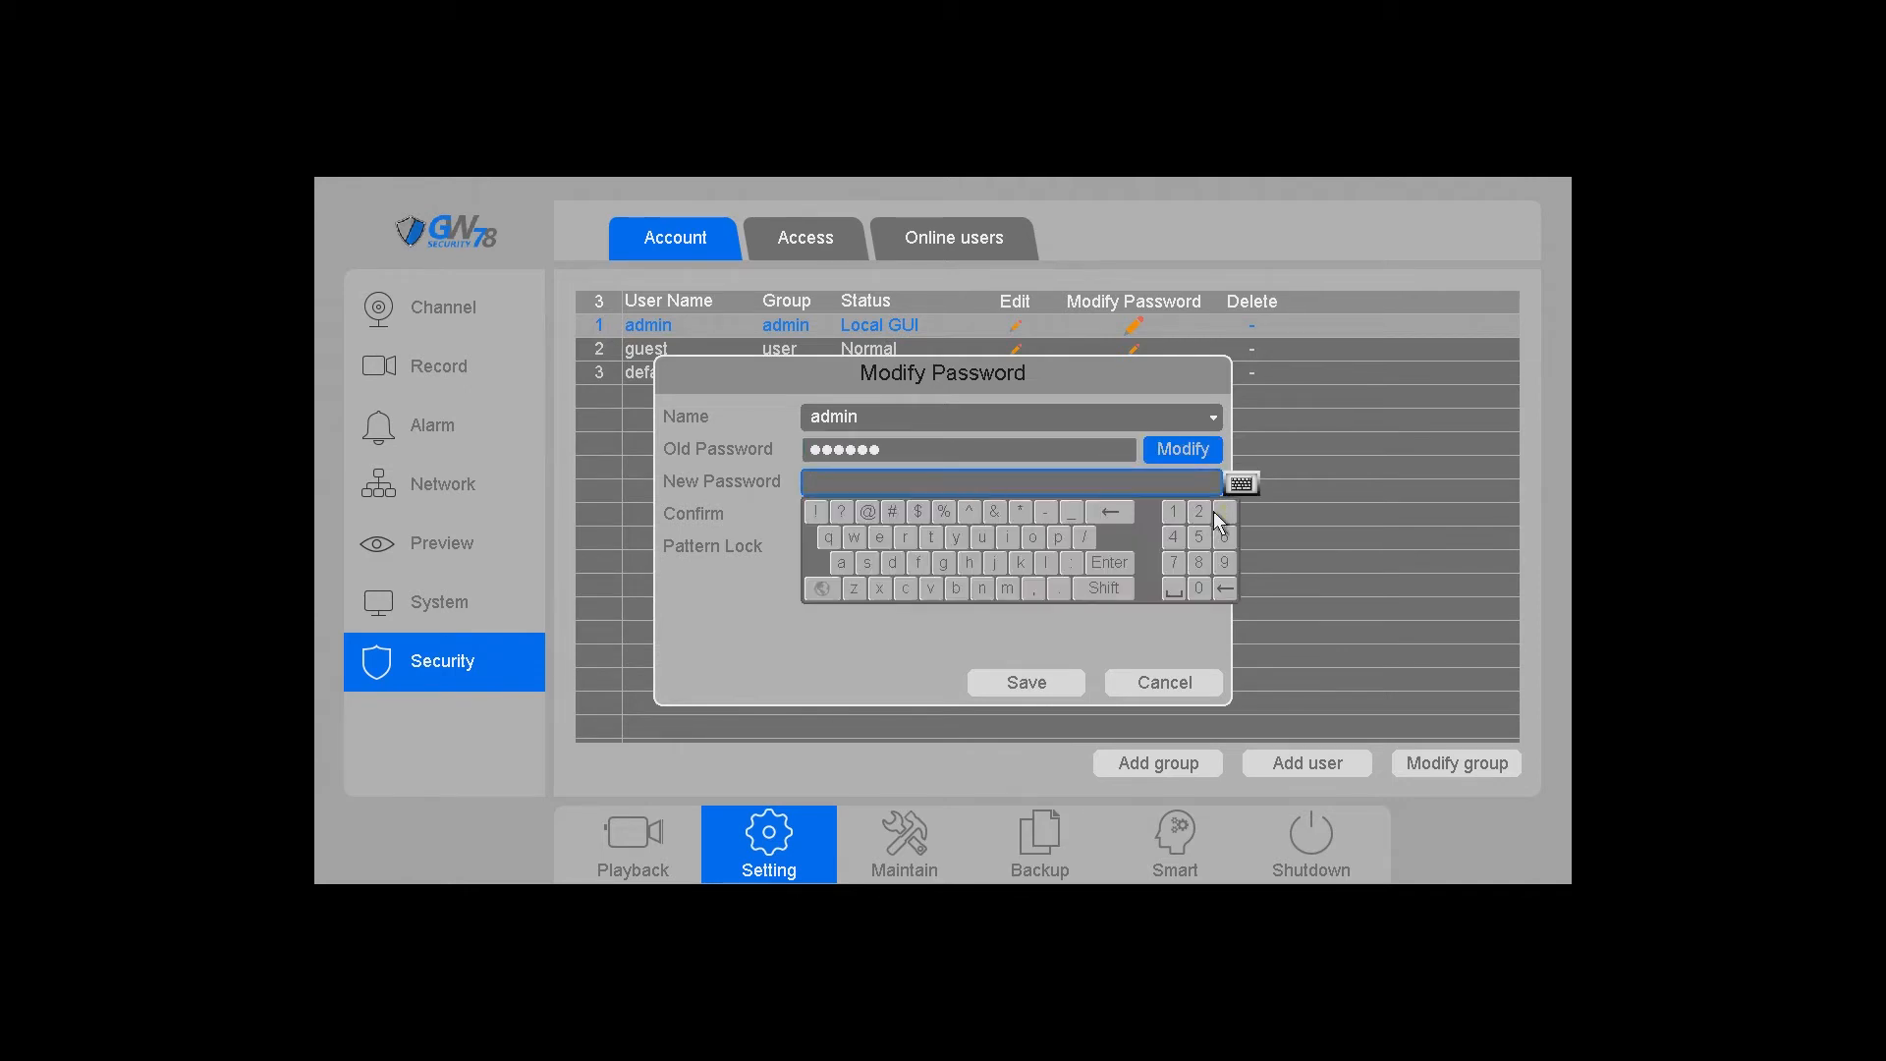
pyautogui.click(1199, 511)
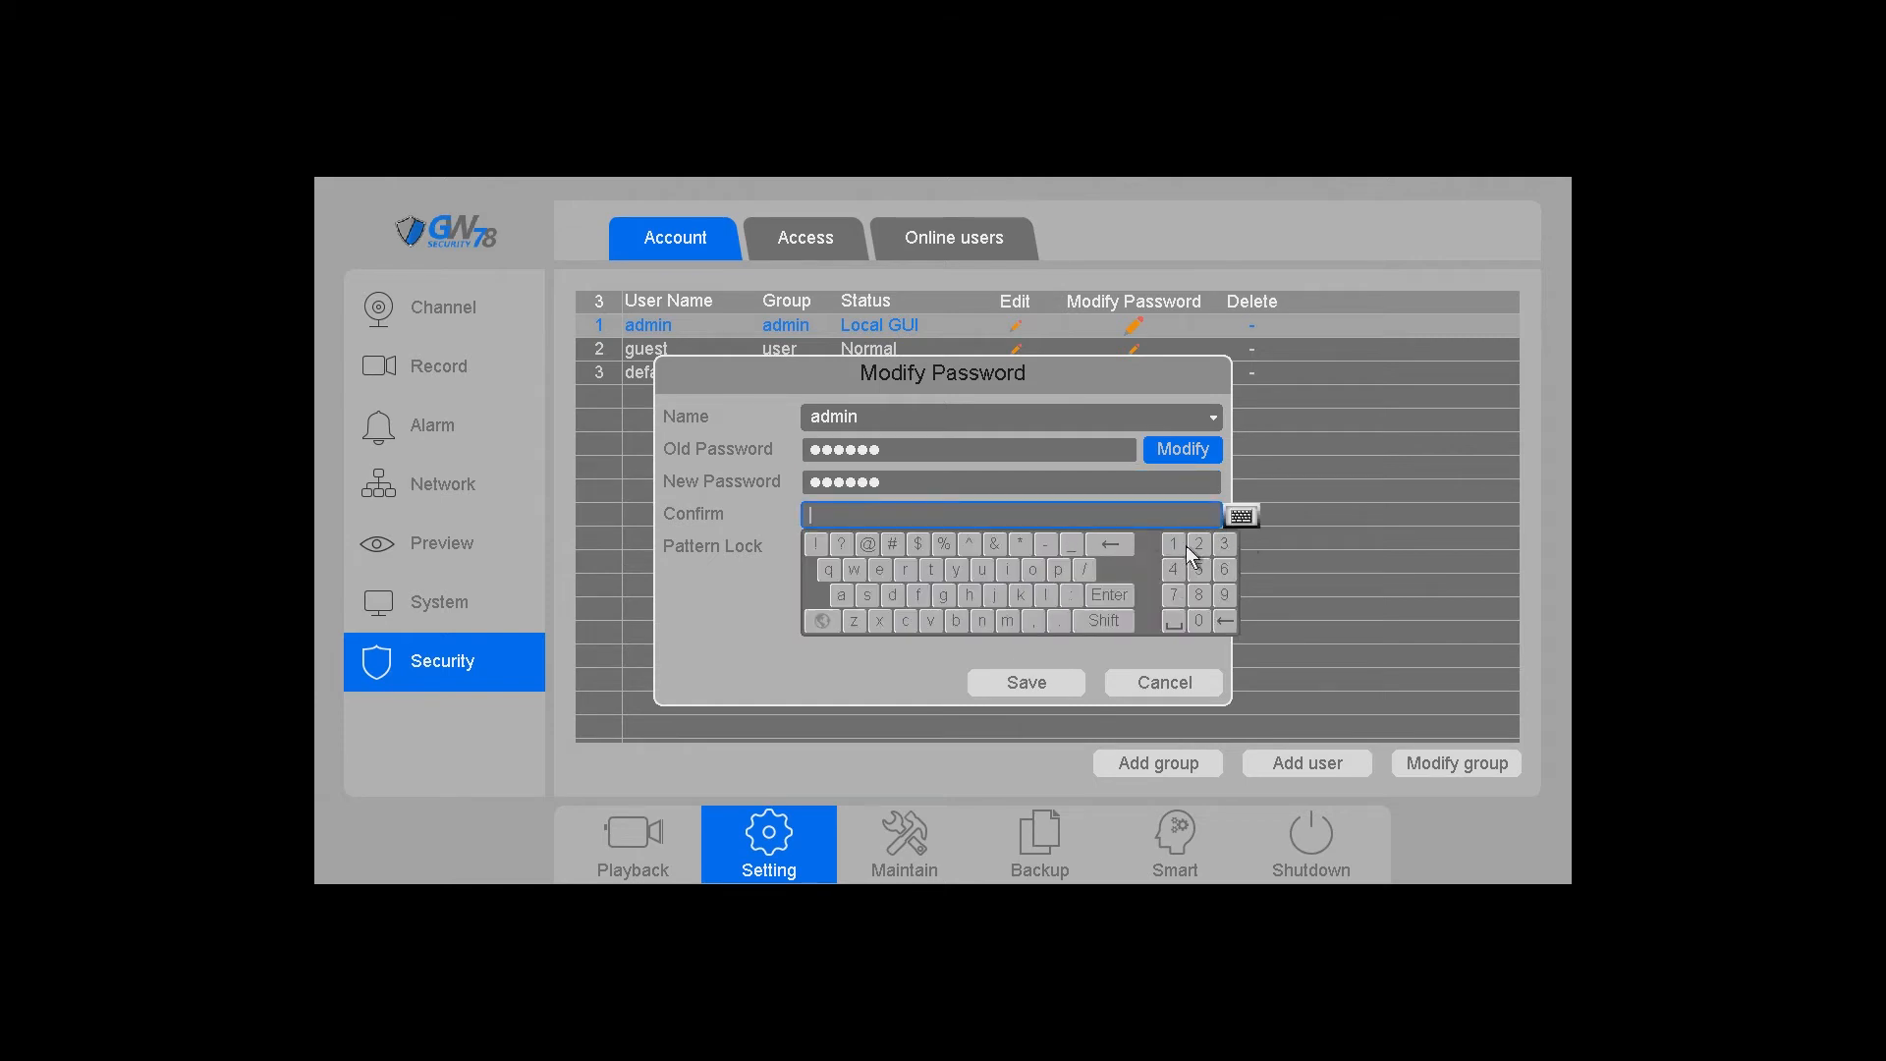
# Step: Confirm the new admin password and save the change
pyautogui.click(1196, 542)
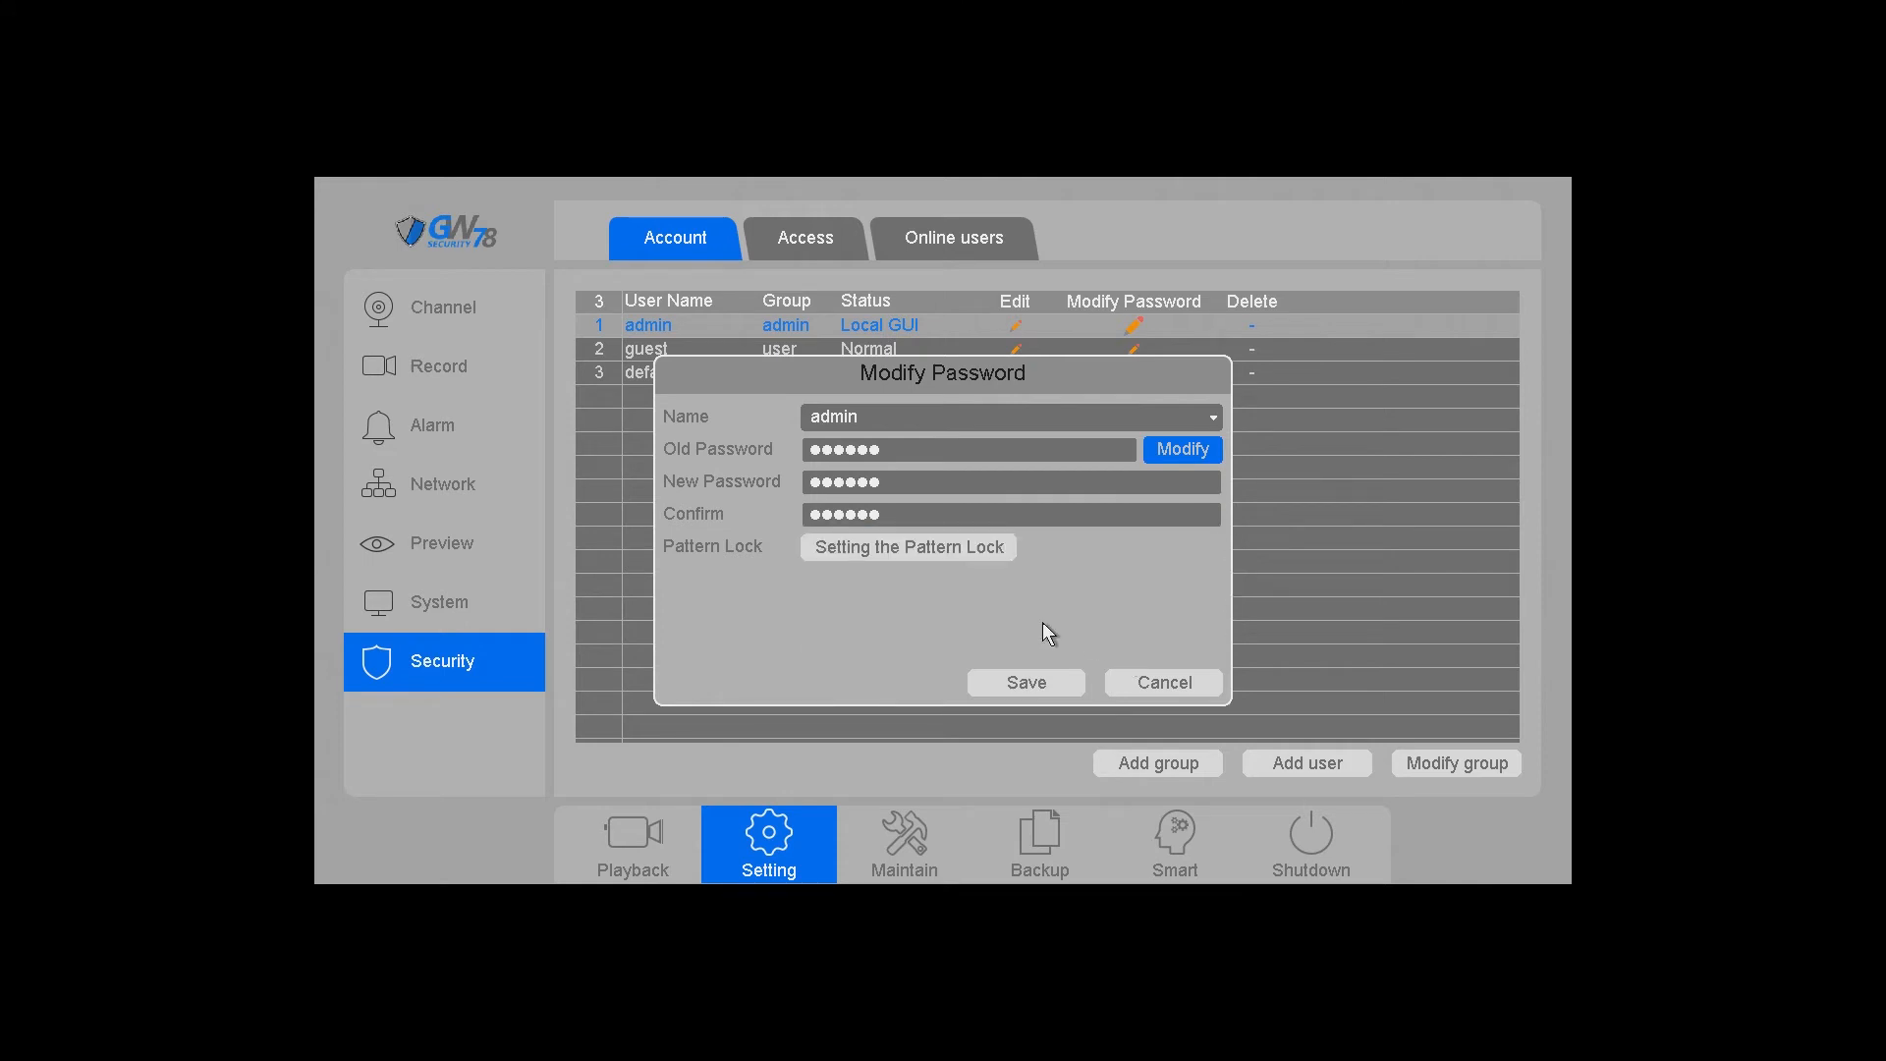
pyautogui.moveTo(913, 587)
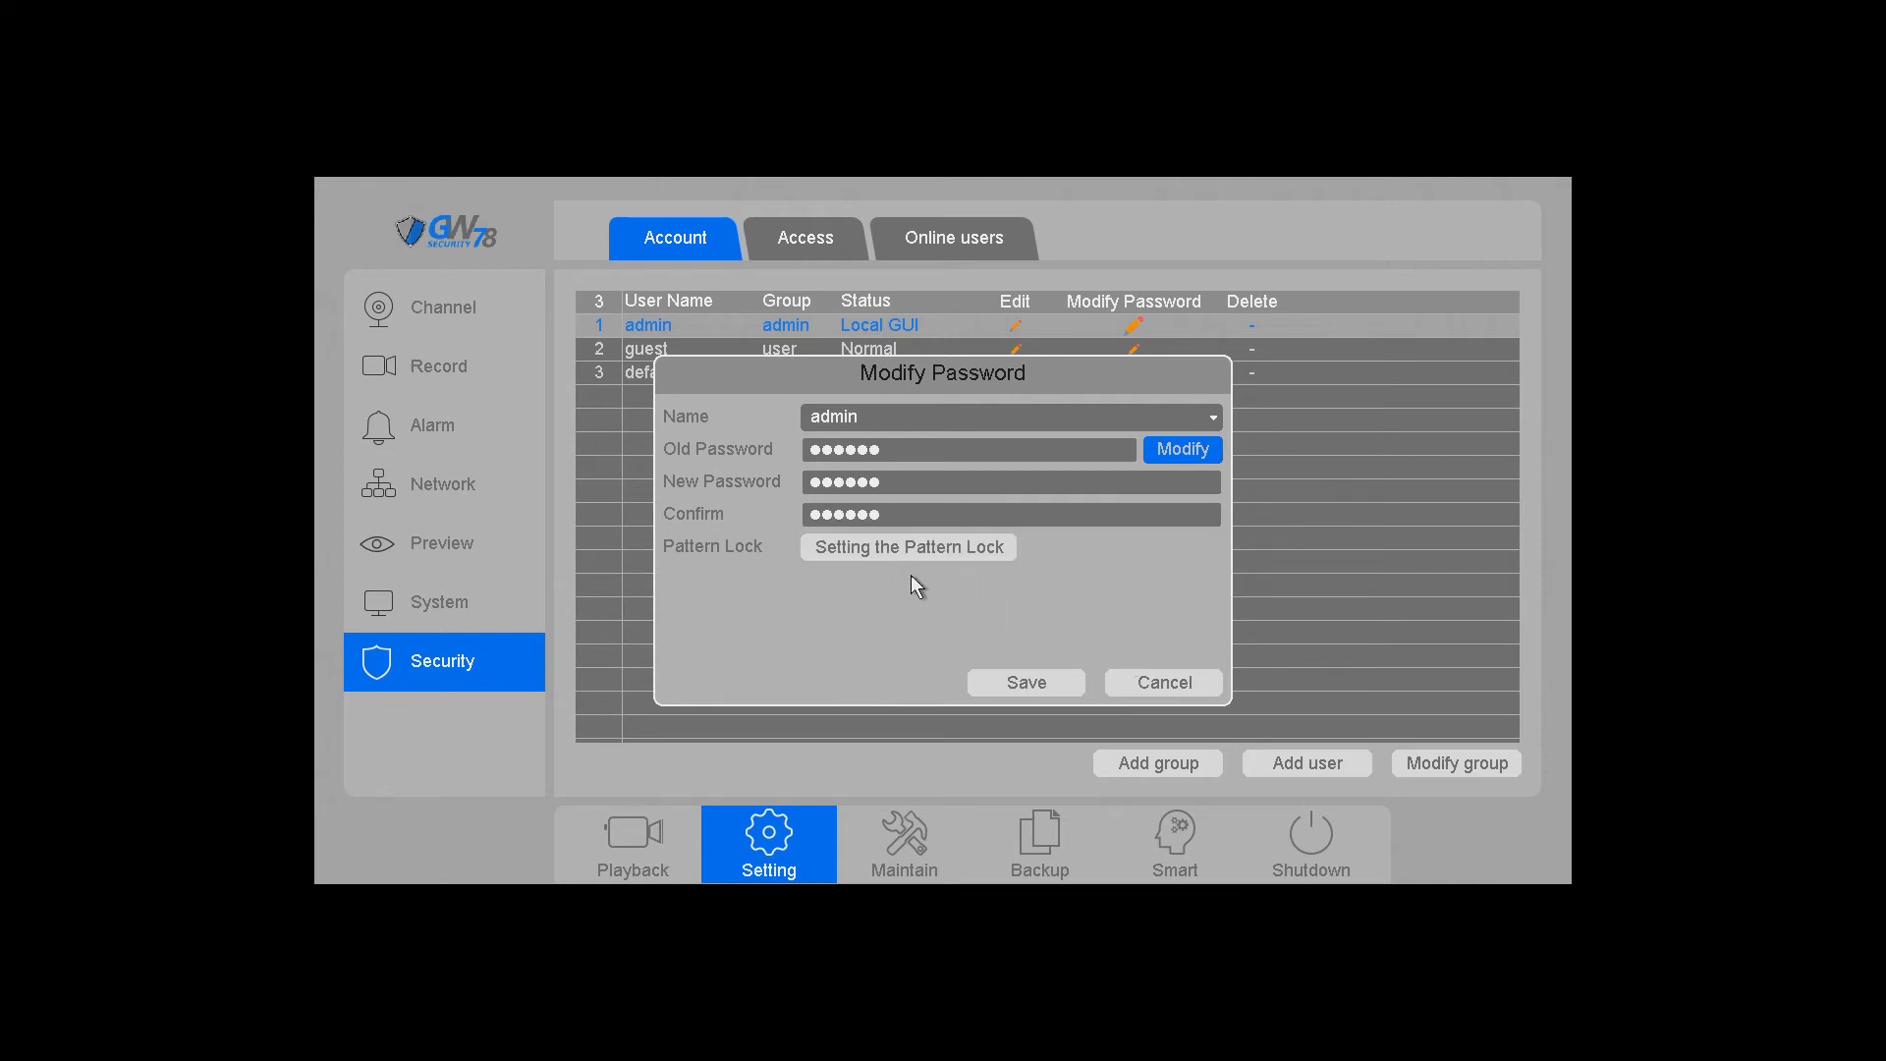
pyautogui.click(908, 548)
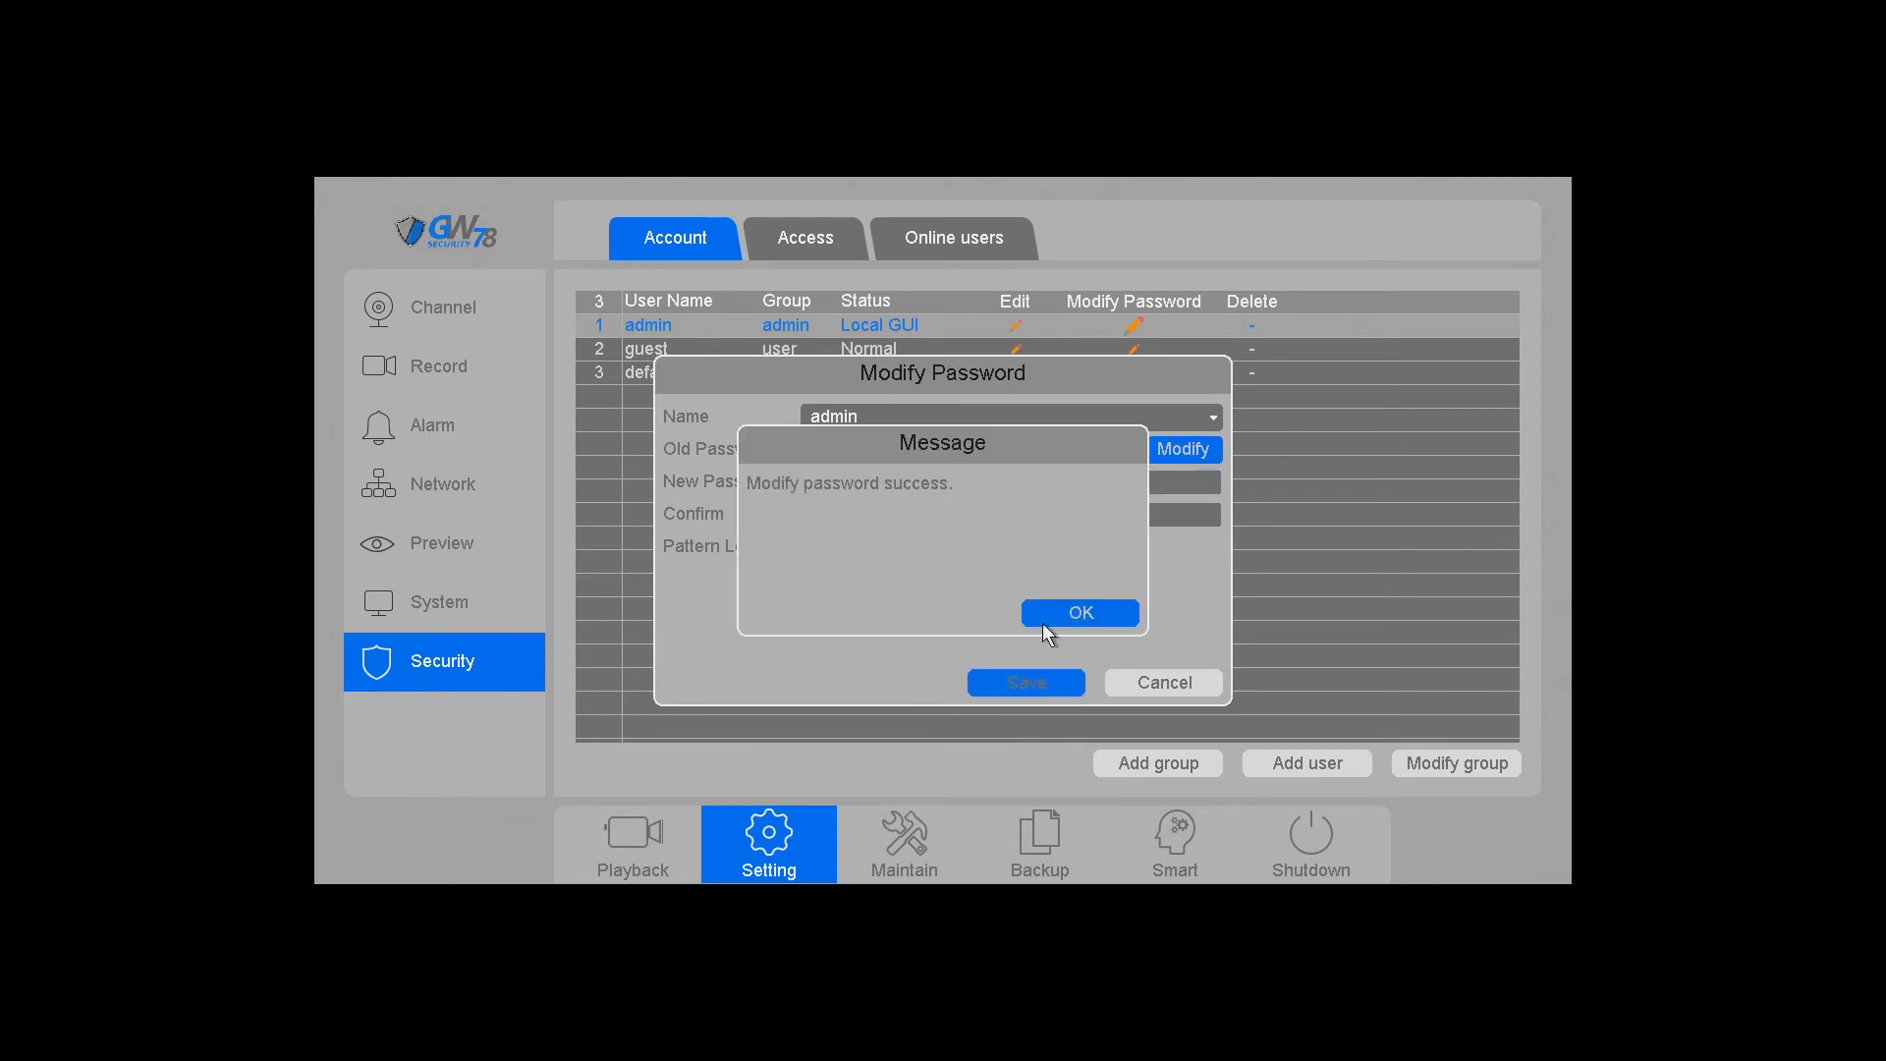
# Step: Dismiss the 'Modify password success.' message, returning to the account list
pyautogui.click(1078, 613)
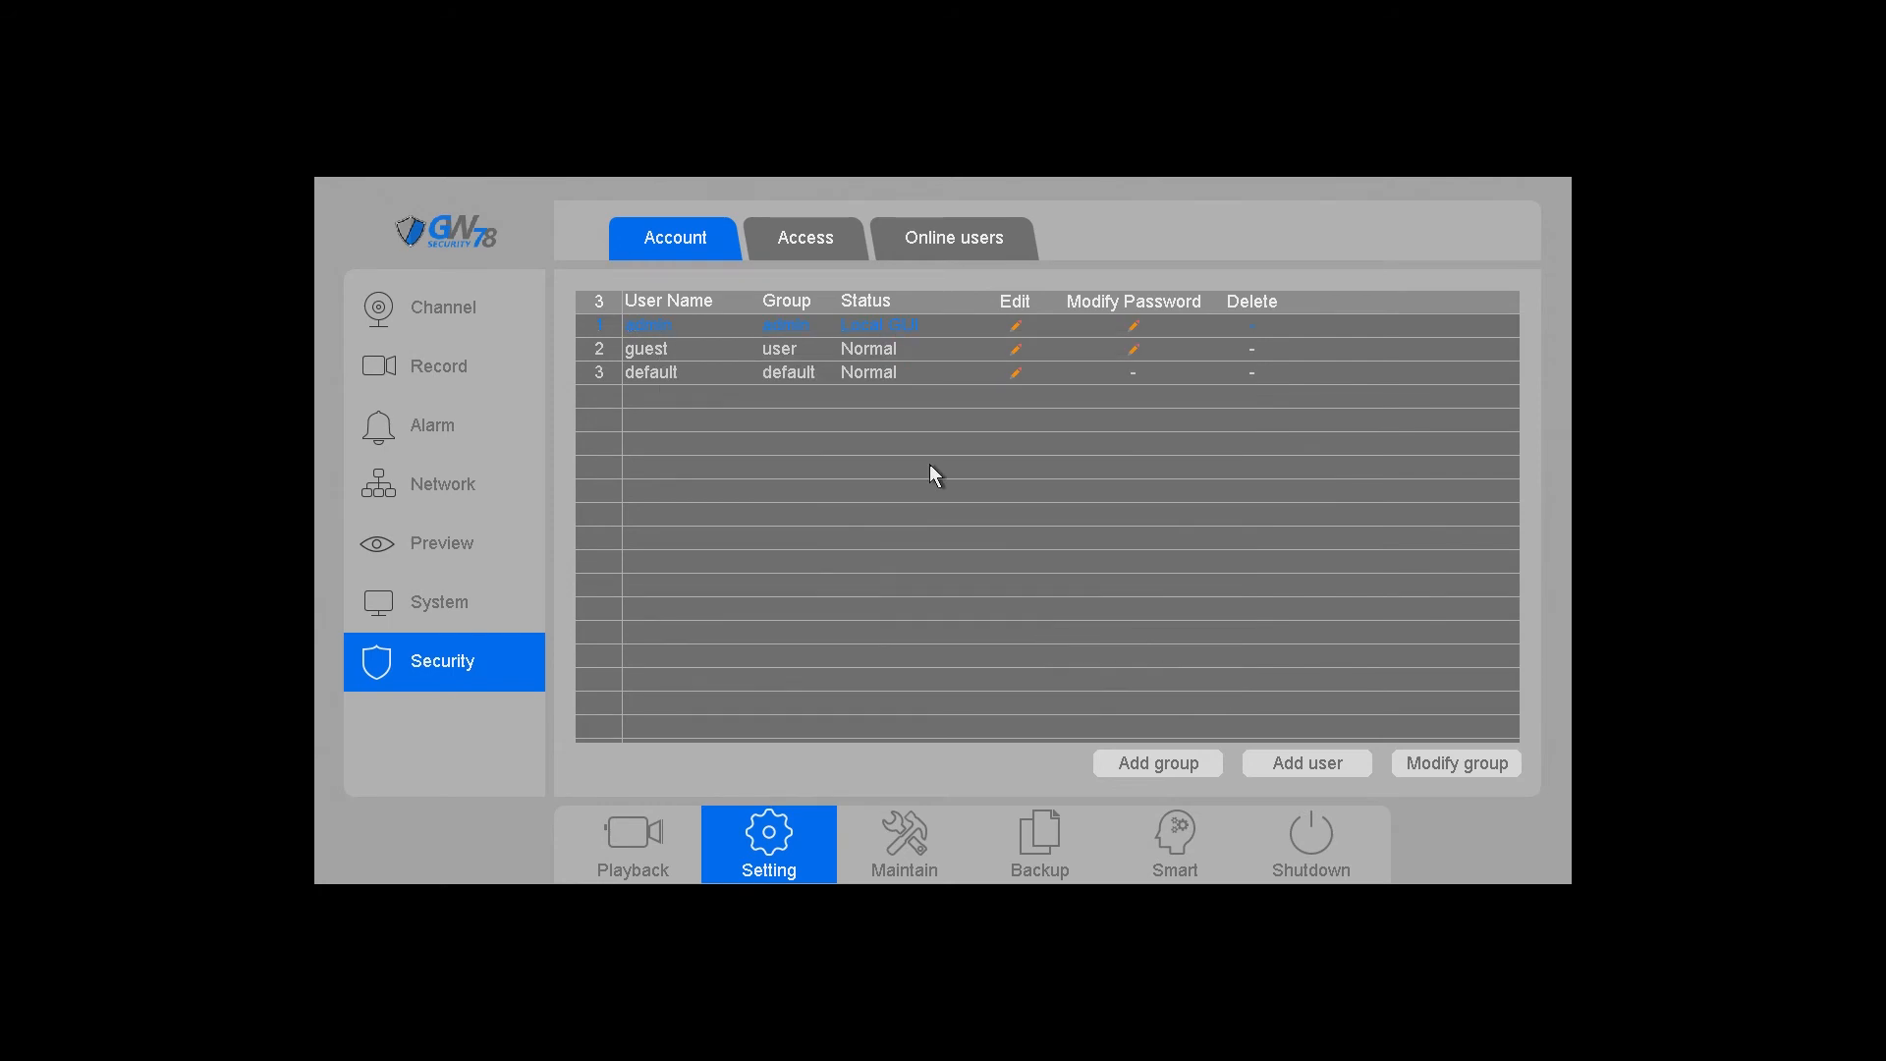
pyautogui.moveTo(998, 479)
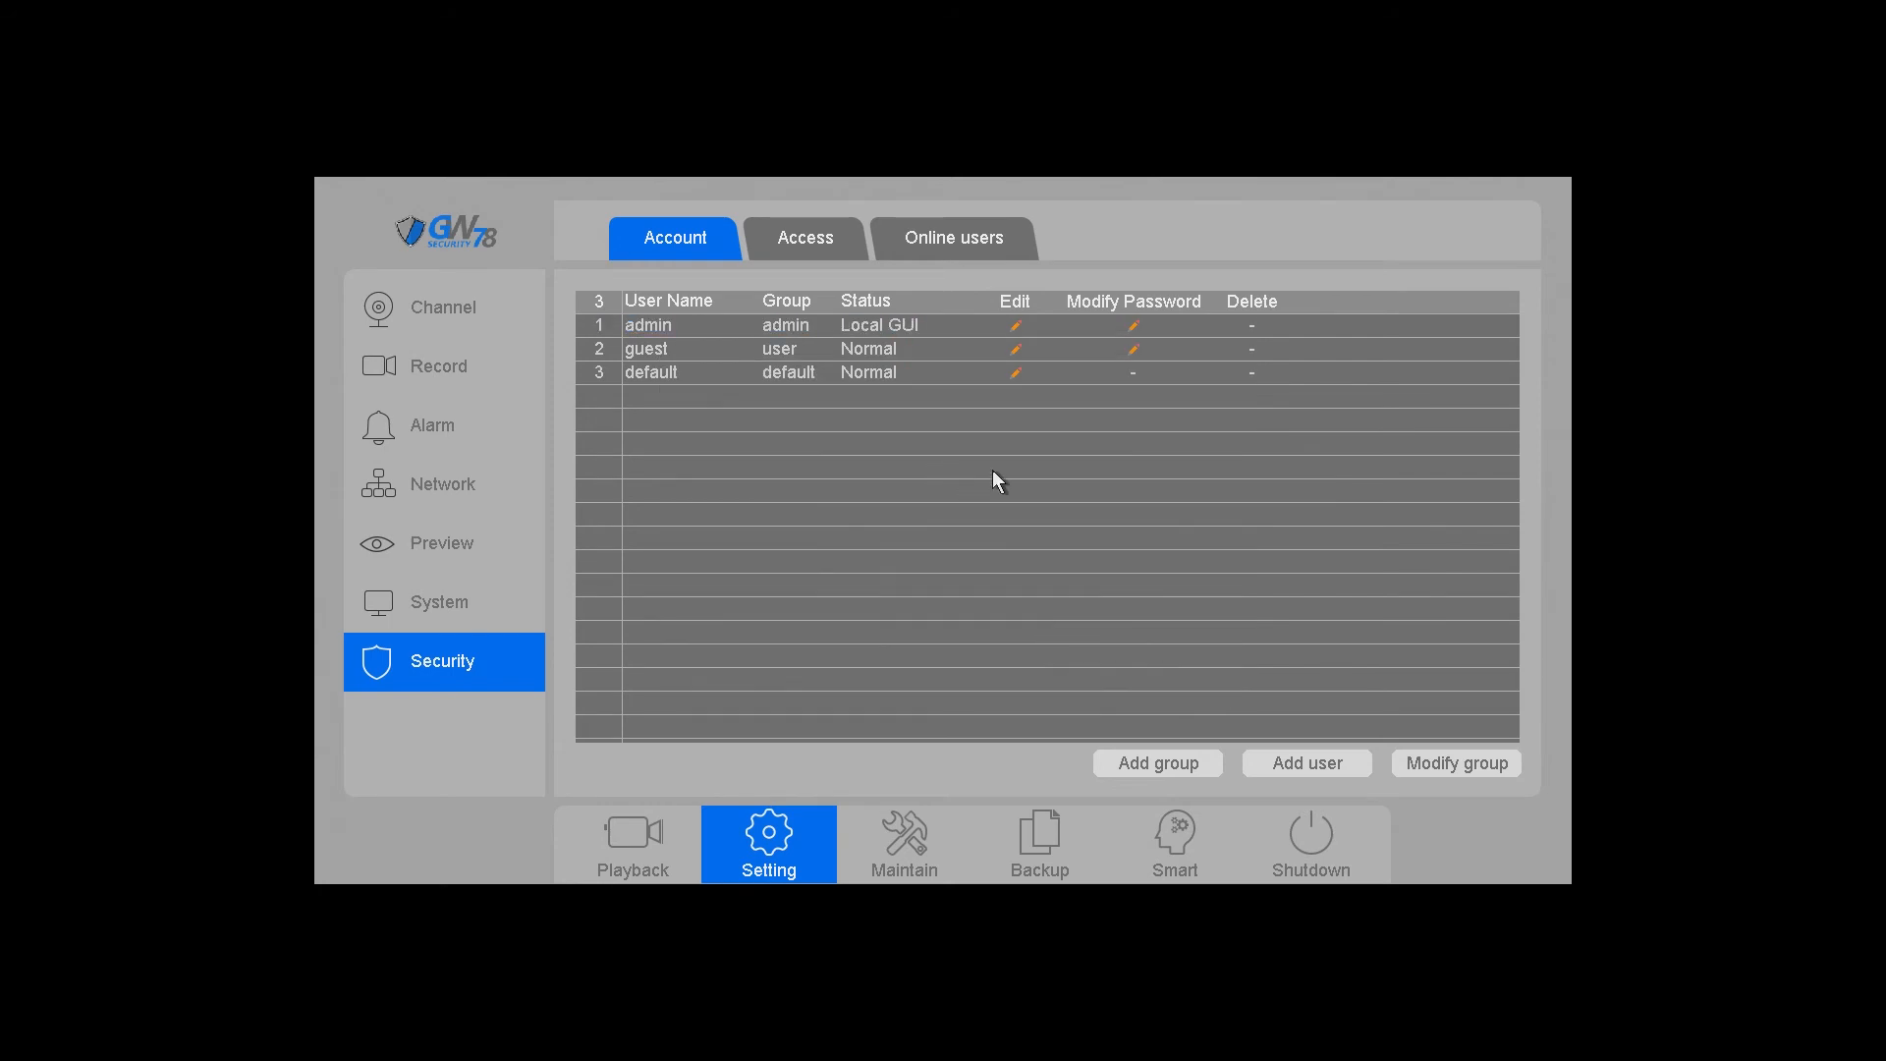